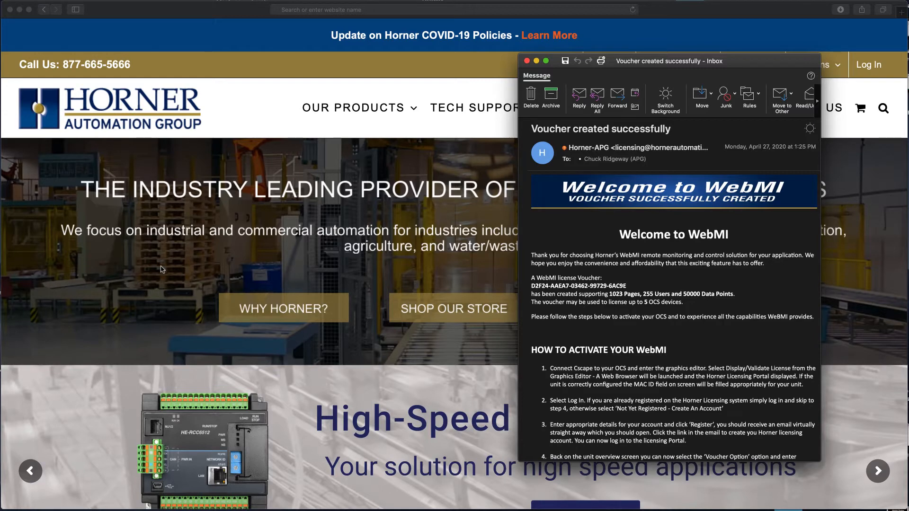
mouse_move(405, 249)
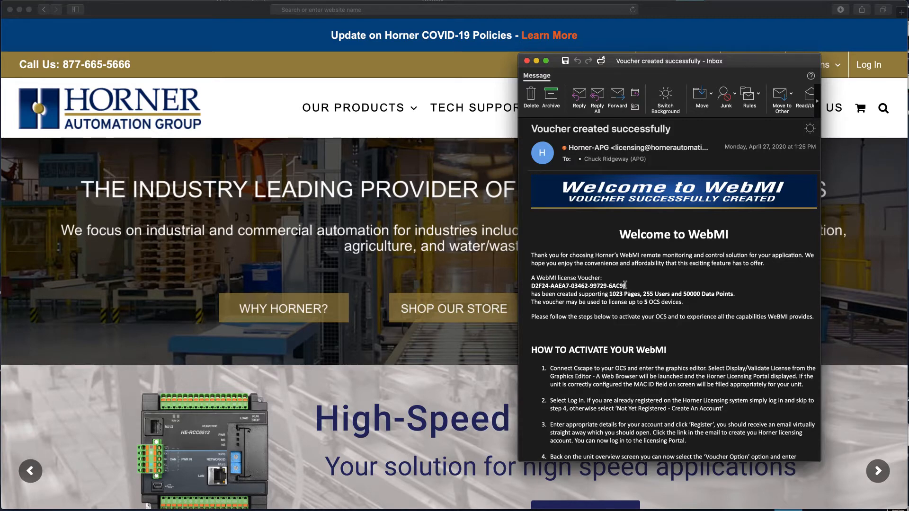
Select the WebMI license voucher code in the 'Voucher created successfully' email.
double_click(579, 285)
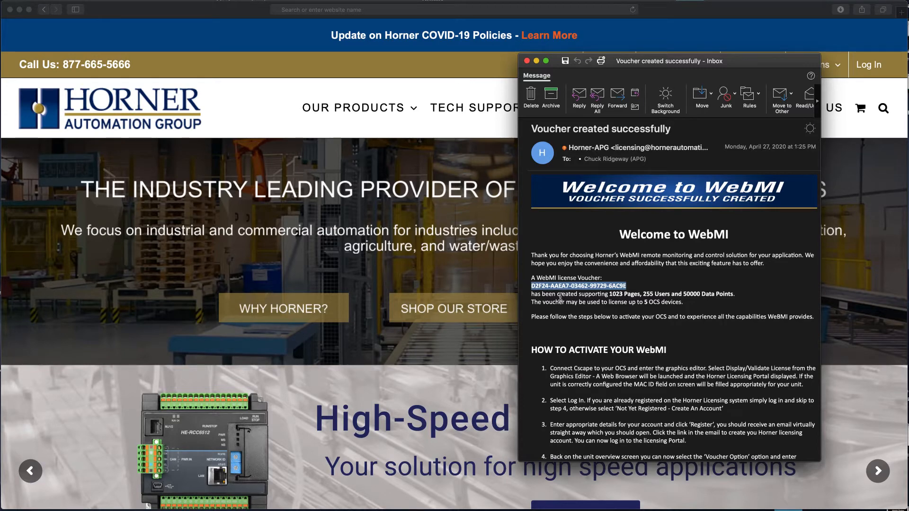
mouse_move(240, 91)
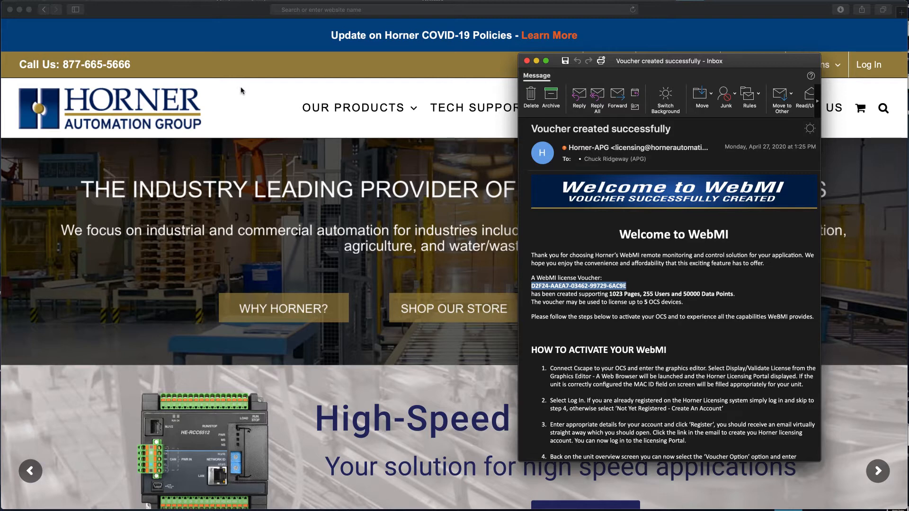
Log in to the Horner WebMI Licensing portal with the saved User ID from autofill.
click(526, 61)
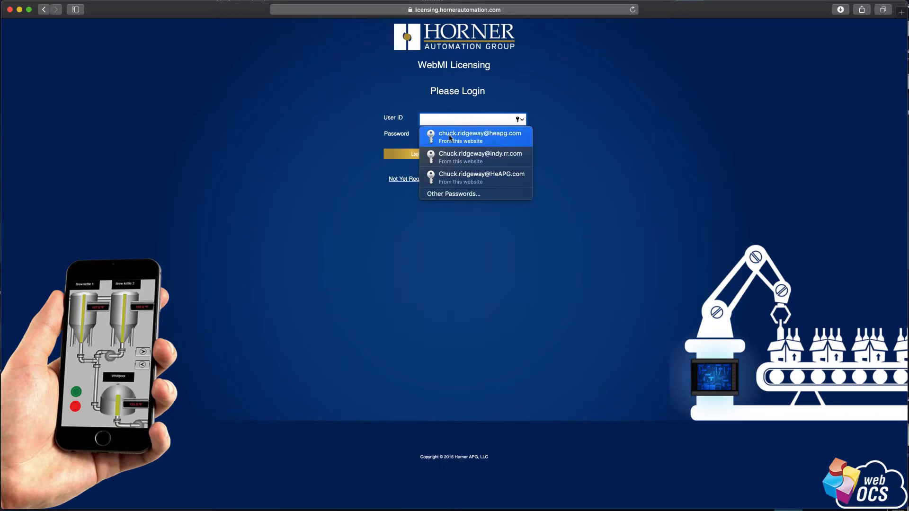
click(479, 136)
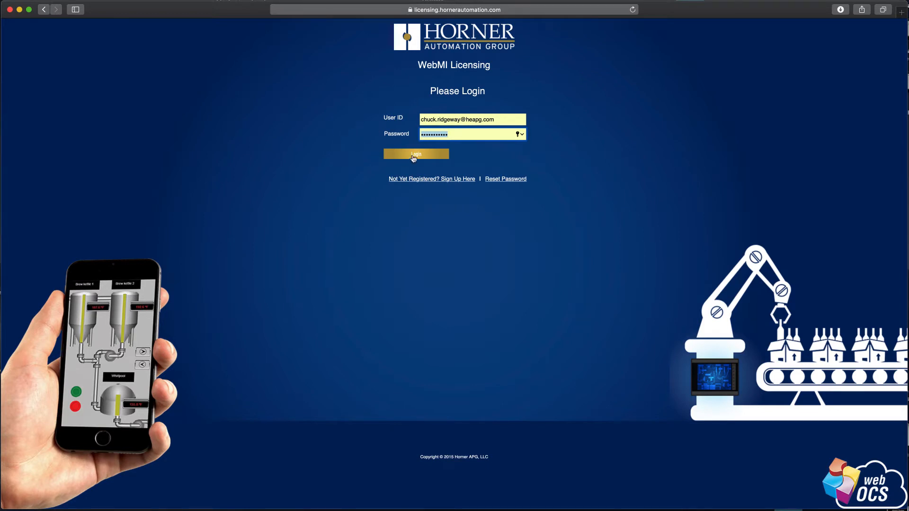
click(416, 154)
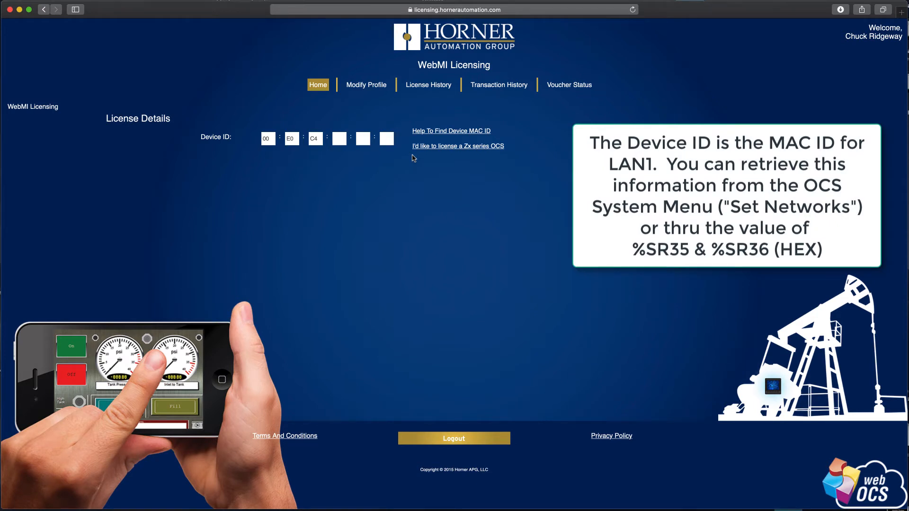
Complete Device ID 00:E0:C4:0A:C7:8C with the remaining parts 0A, C7 and 8C.
click(339, 138)
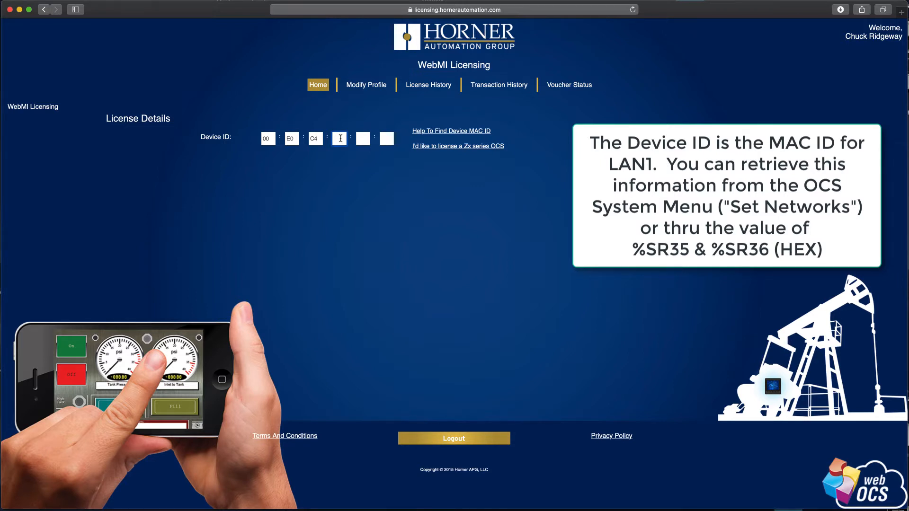
mouse_move(274, 149)
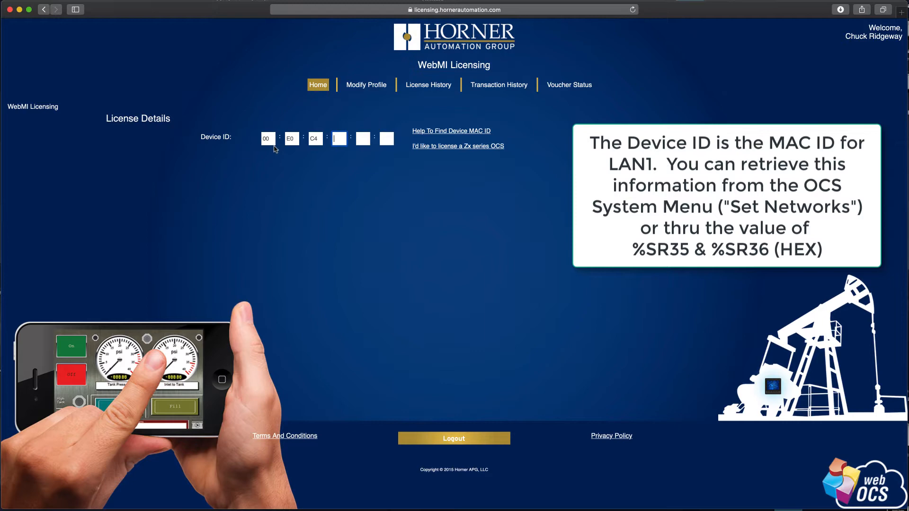
click(451, 131)
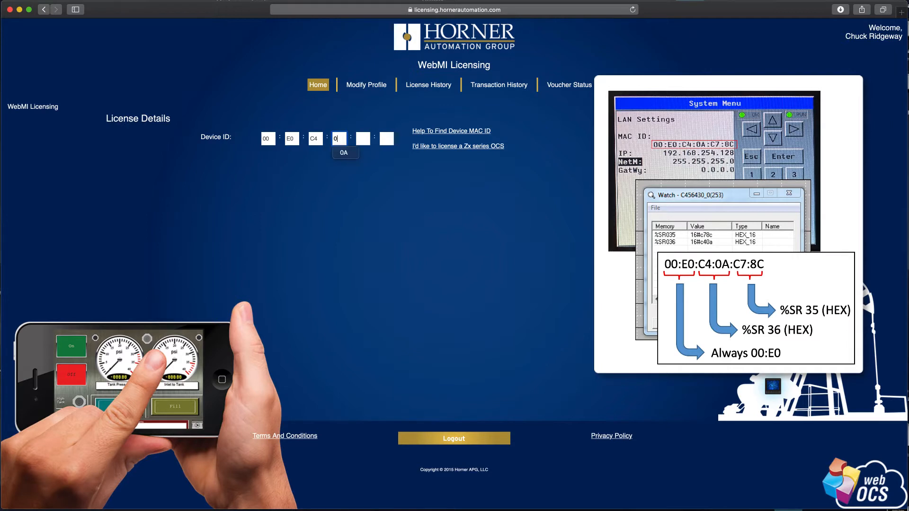
click(343, 153)
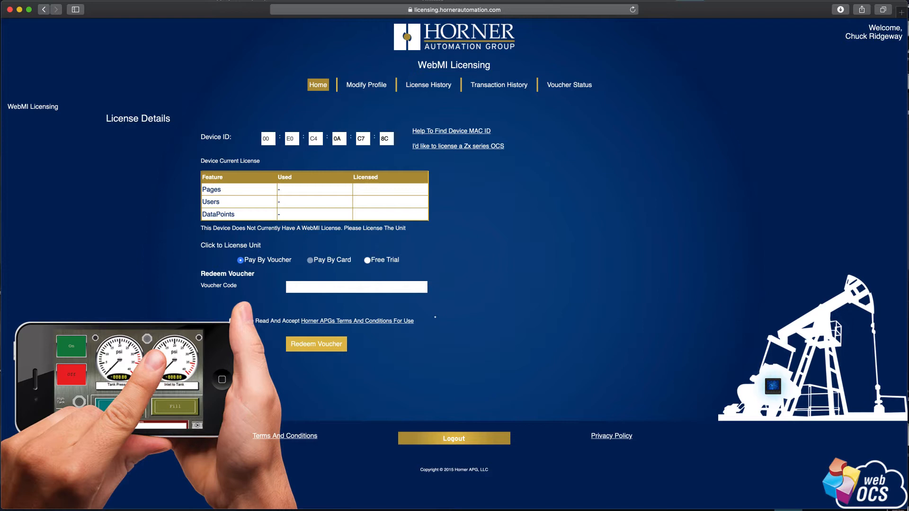
mouse_move(400, 196)
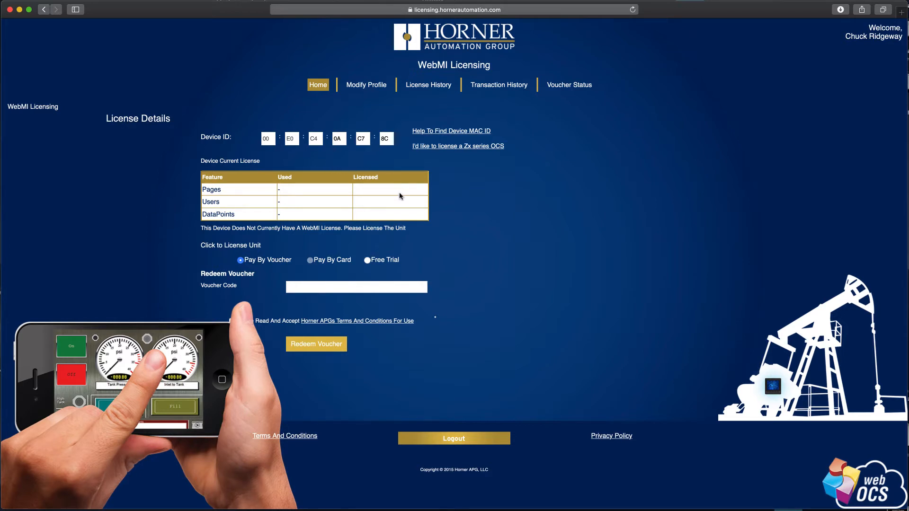
mouse_move(369, 214)
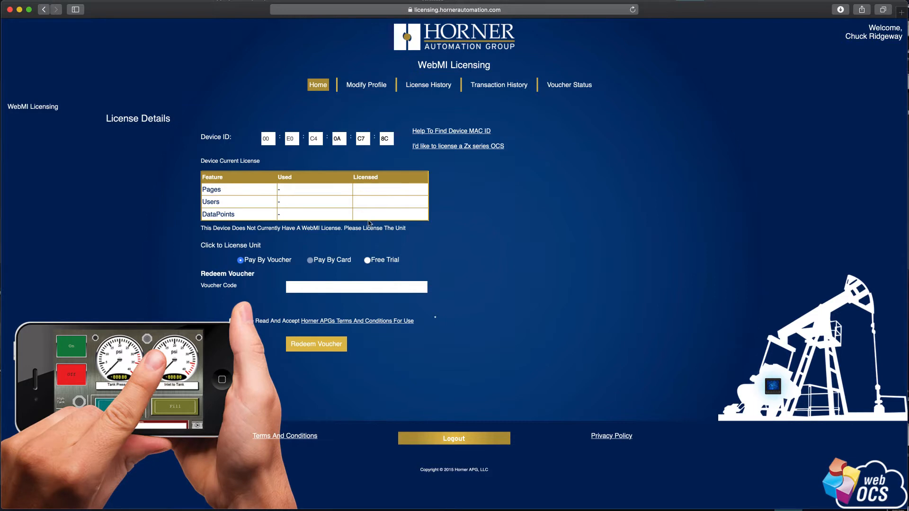
mouse_move(308, 201)
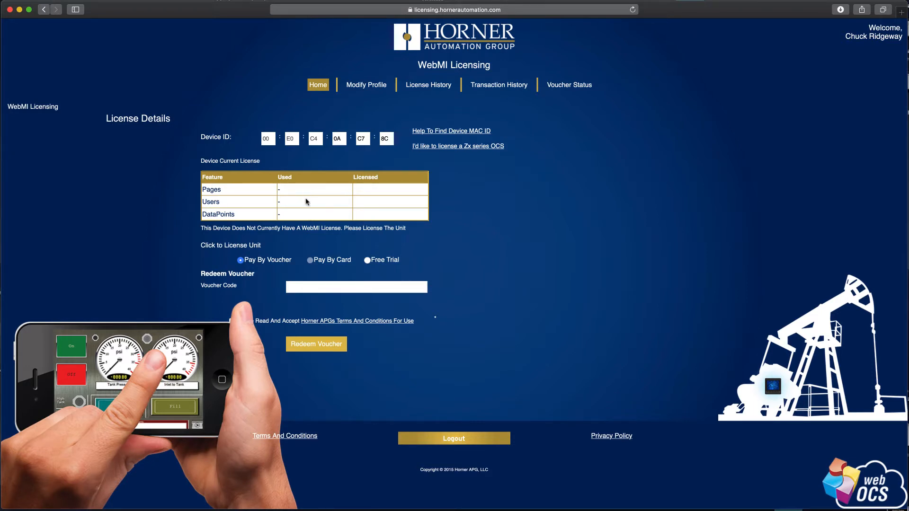
mouse_move(504, 211)
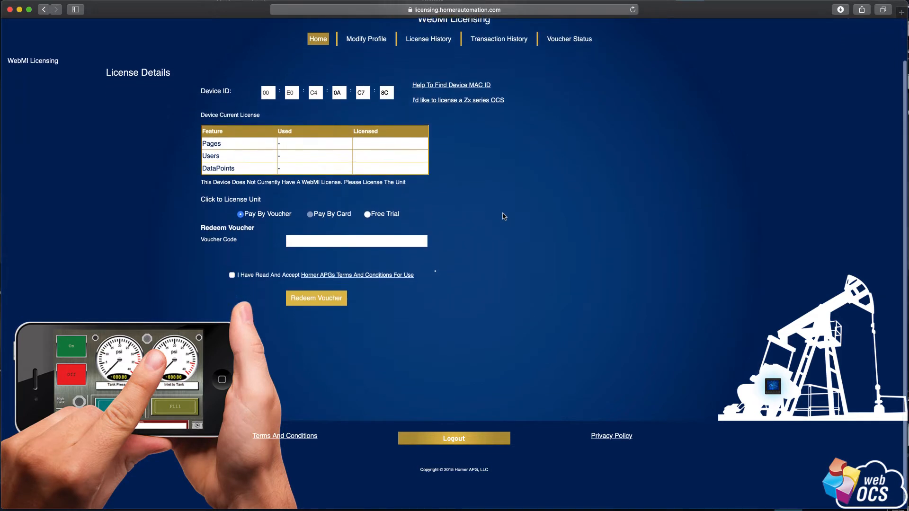
scroll(up, 3)
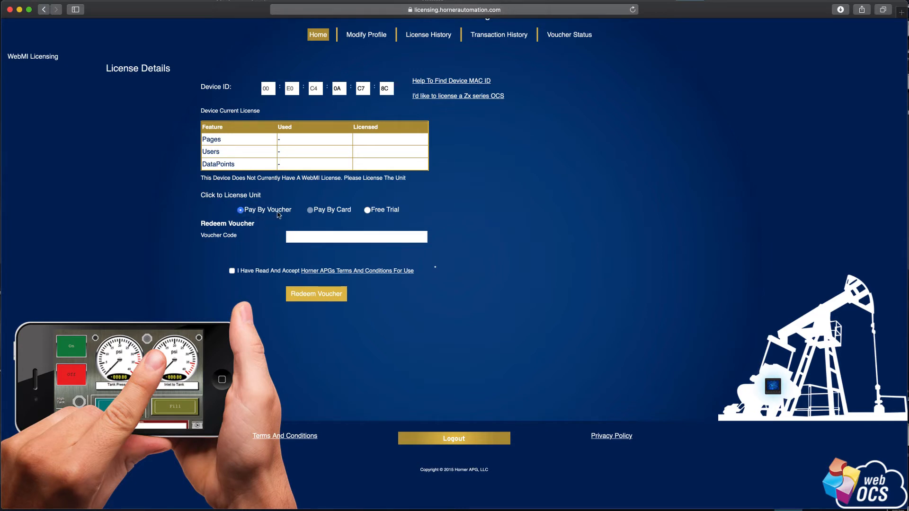
mouse_move(391, 212)
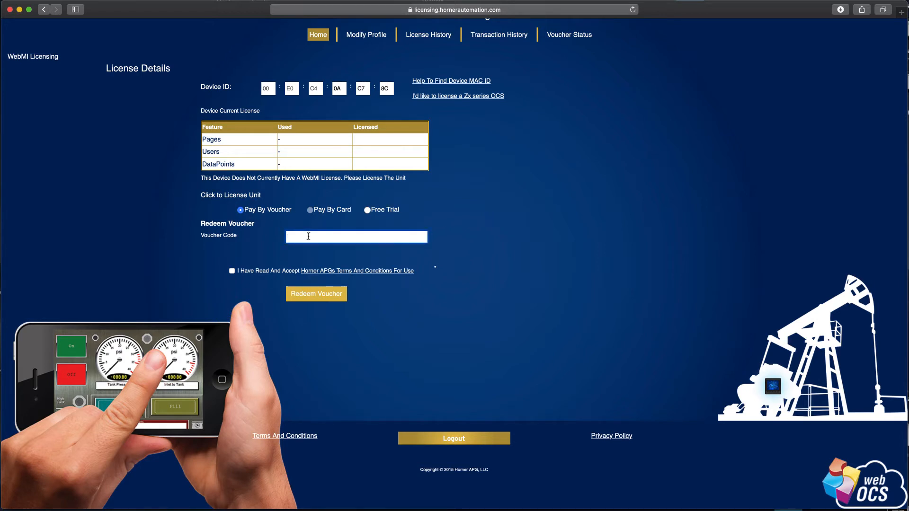
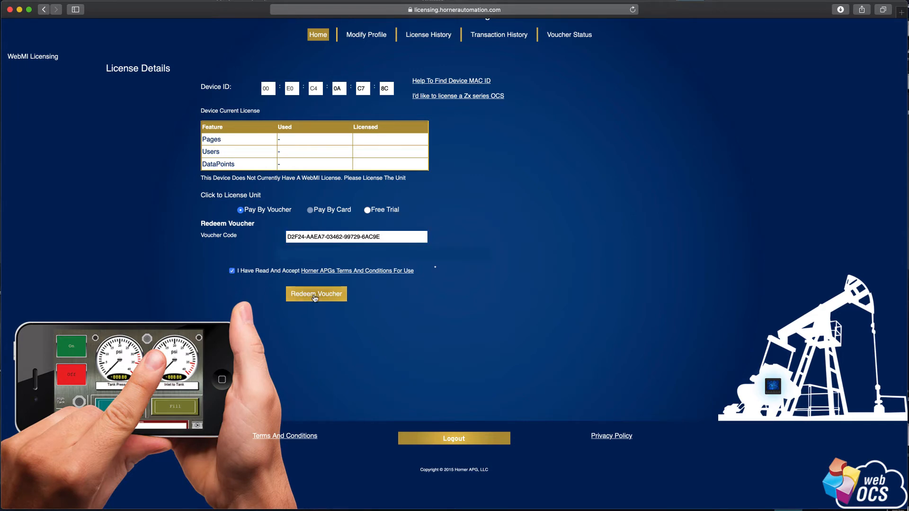
click(315, 294)
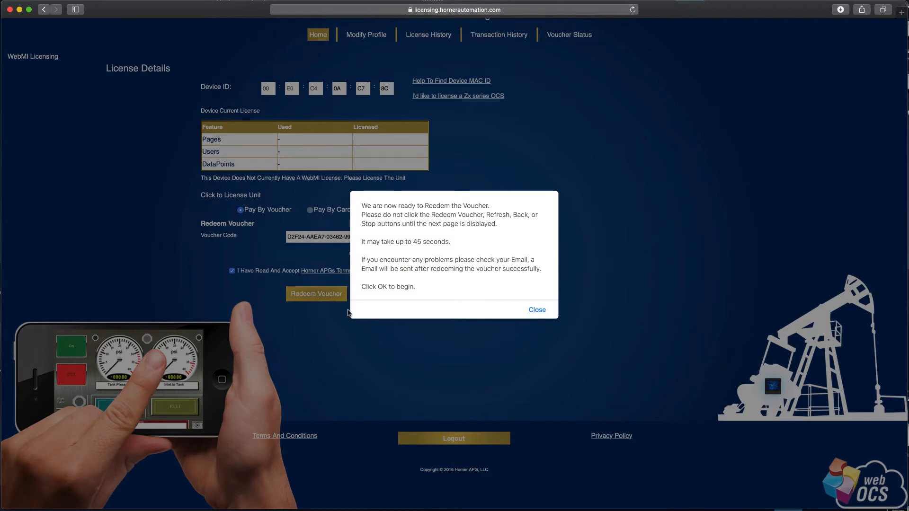
mouse_move(415, 359)
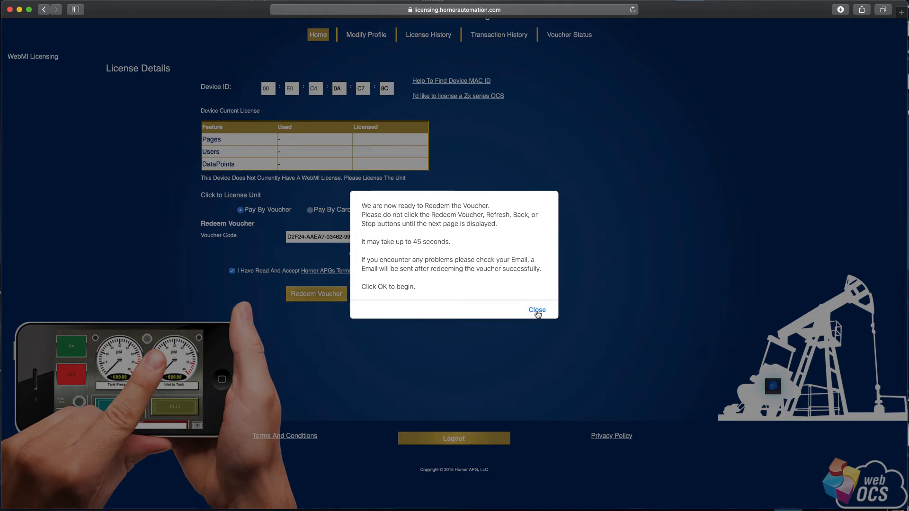
click(536, 309)
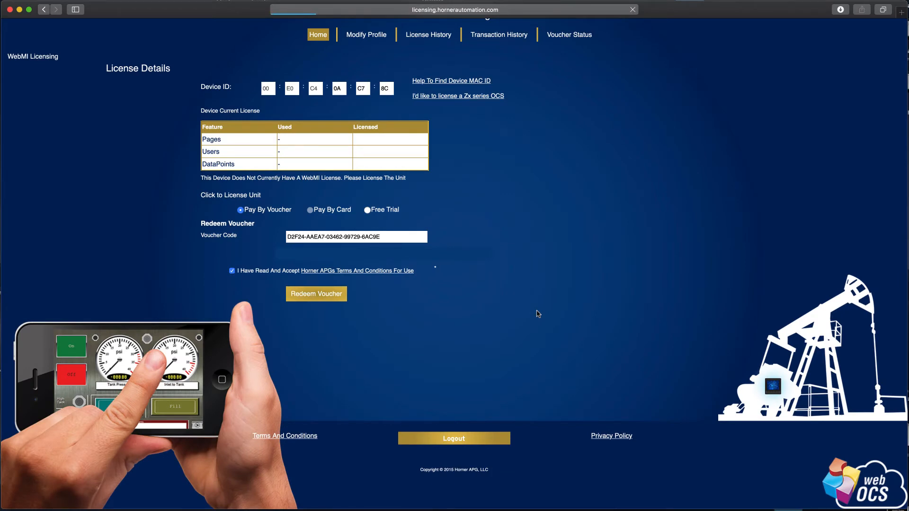
click(316, 294)
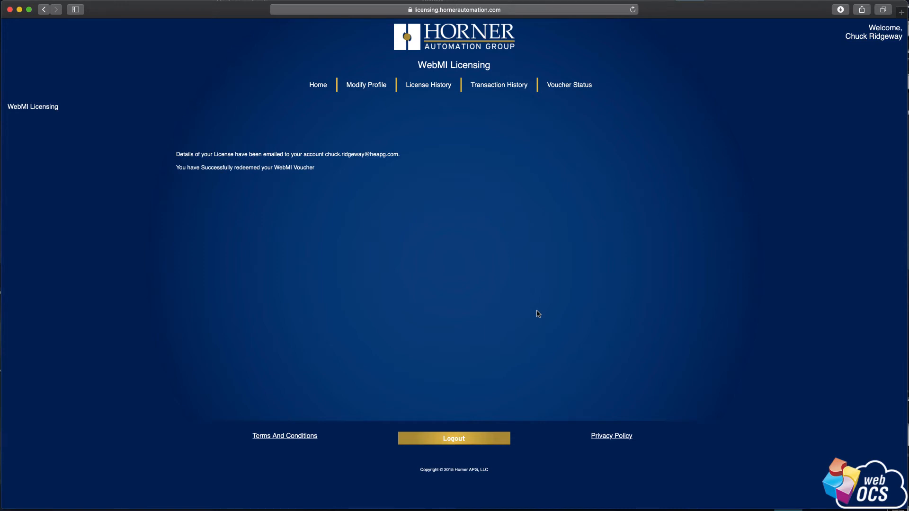
mouse_move(199, 164)
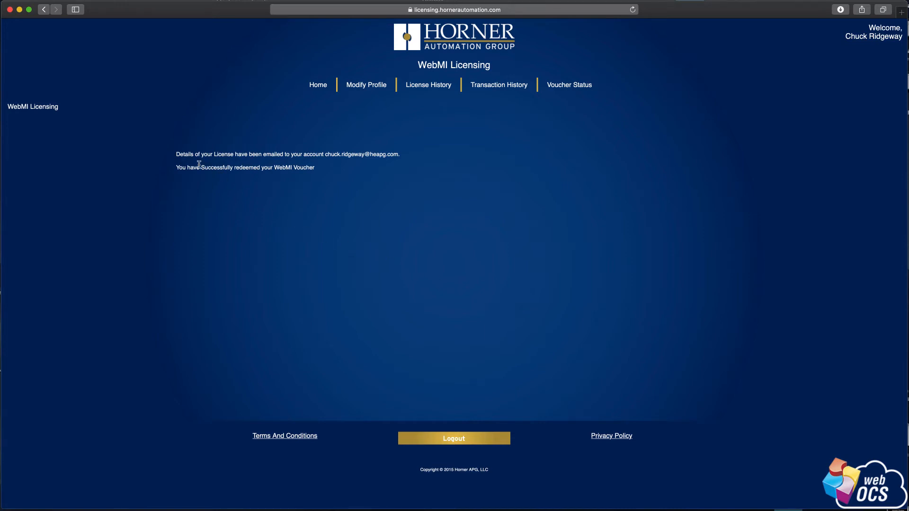
mouse_move(269, 163)
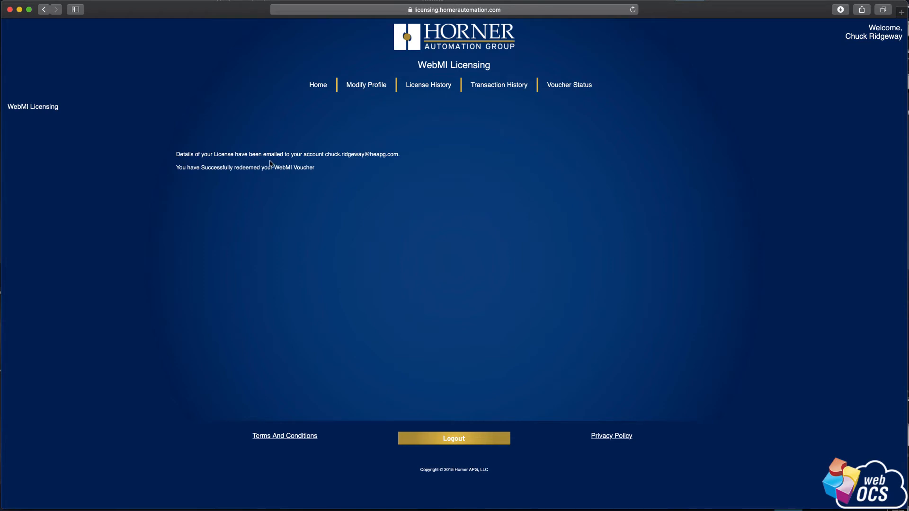
mouse_move(394, 164)
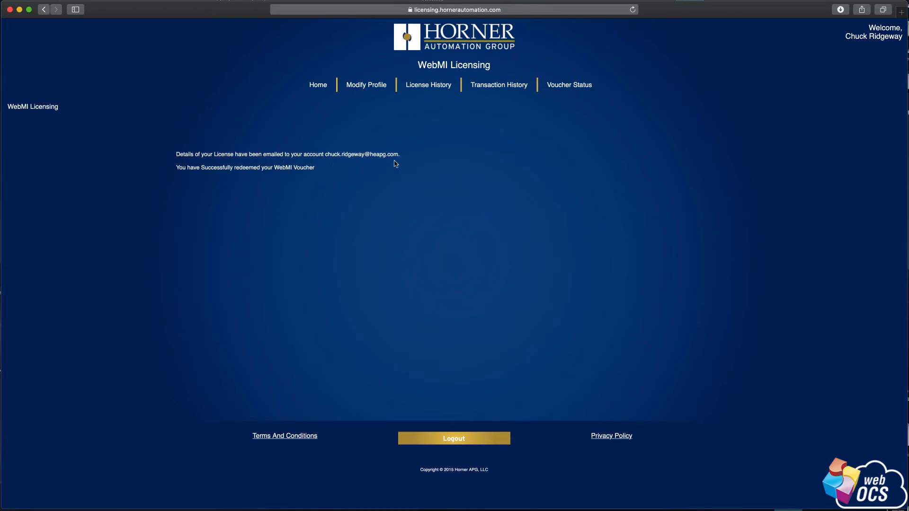
mouse_move(207, 175)
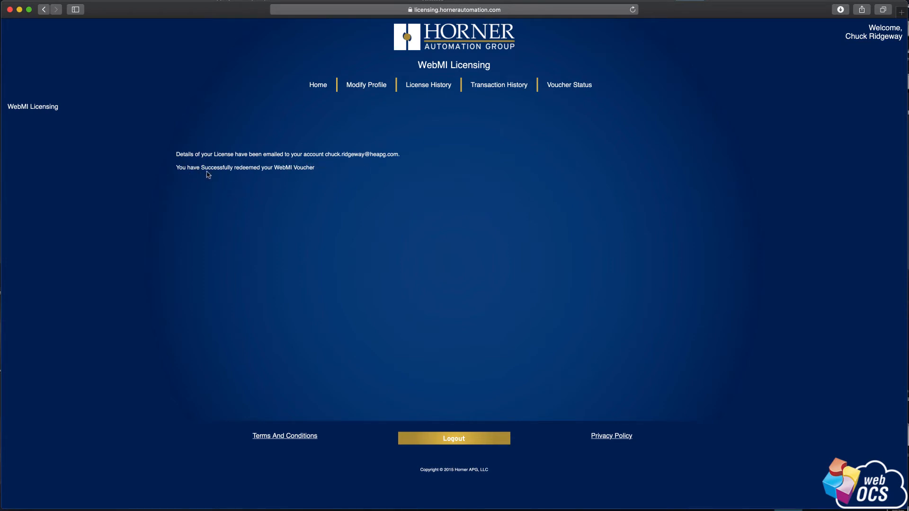
mouse_move(310, 178)
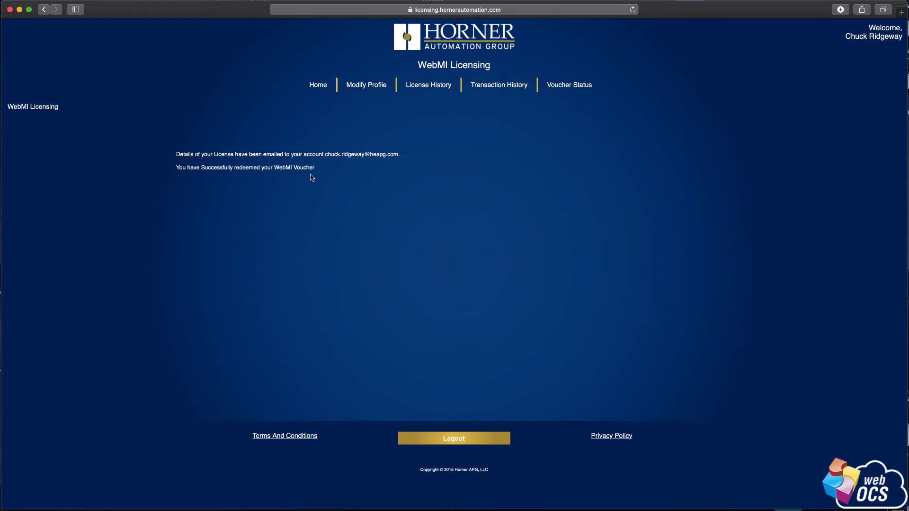
mouse_move(326, 179)
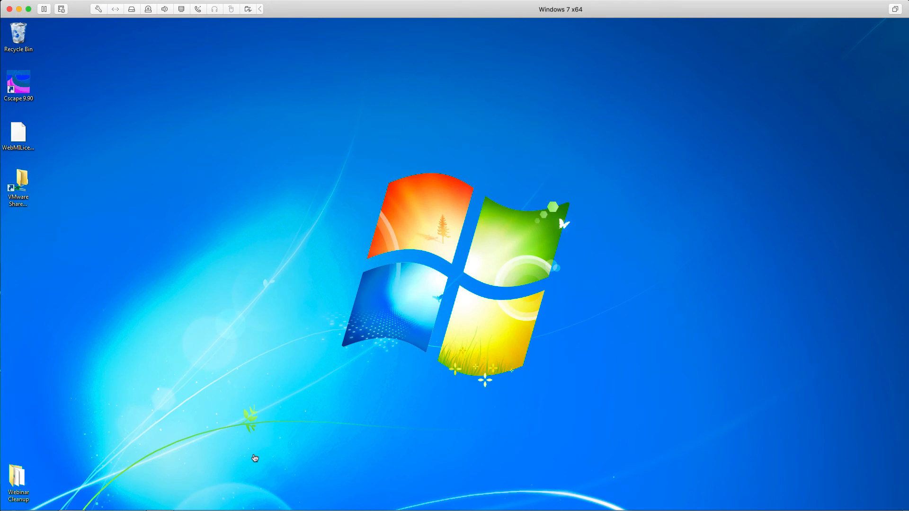
Rename the WebMILicense file on the desktop to FIRMWARE.LIC.
click(18, 132)
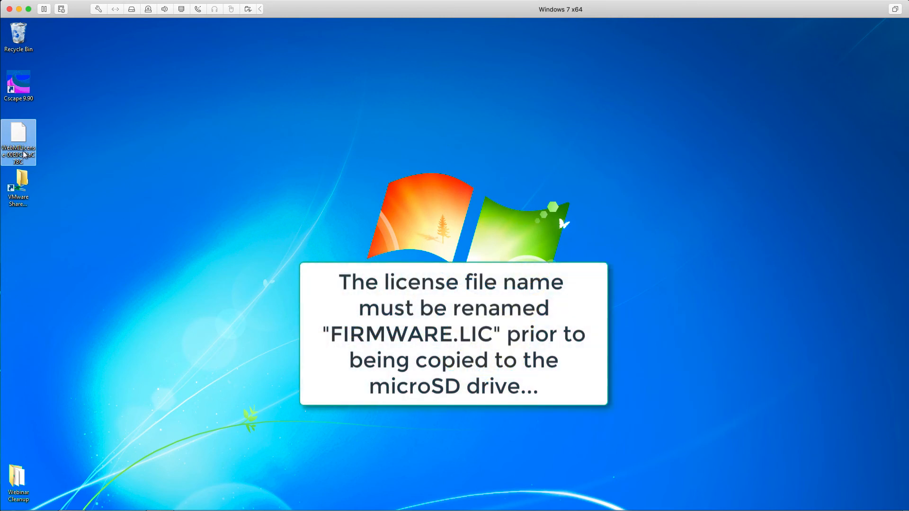
click(19, 139)
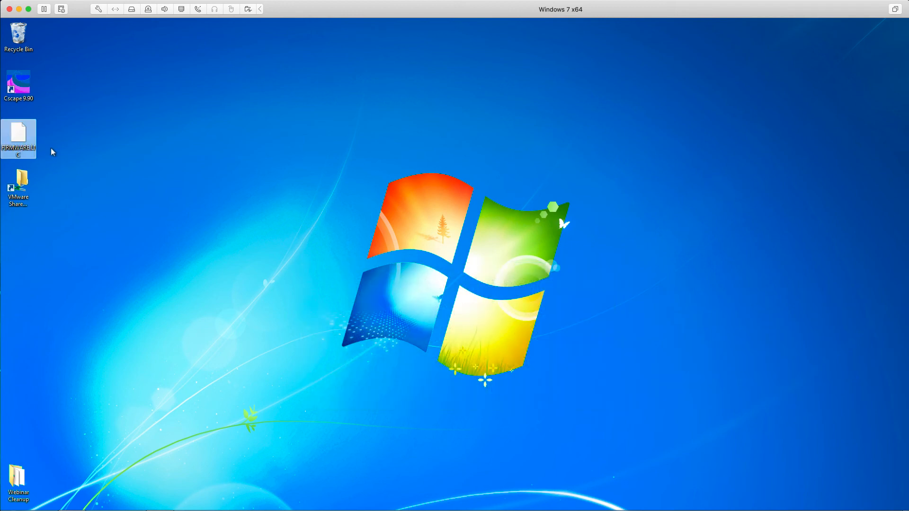
mouse_move(14, 145)
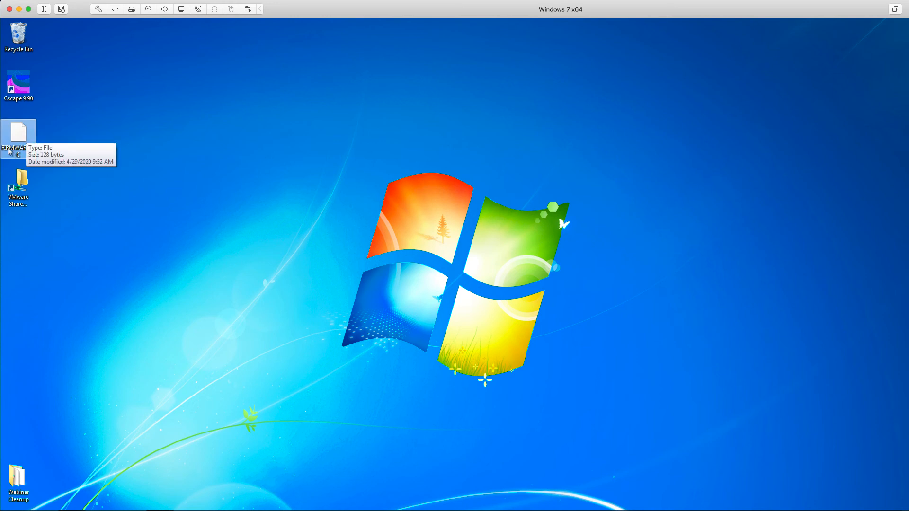
mouse_move(74, 194)
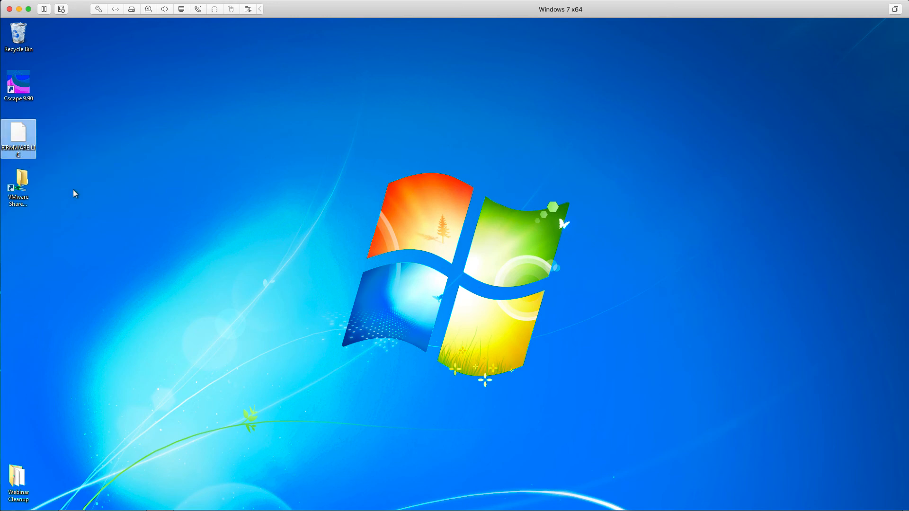
Send FIRMWARE.LIC to Removable Disk (E:) via the Send to menu.
right_click(18, 138)
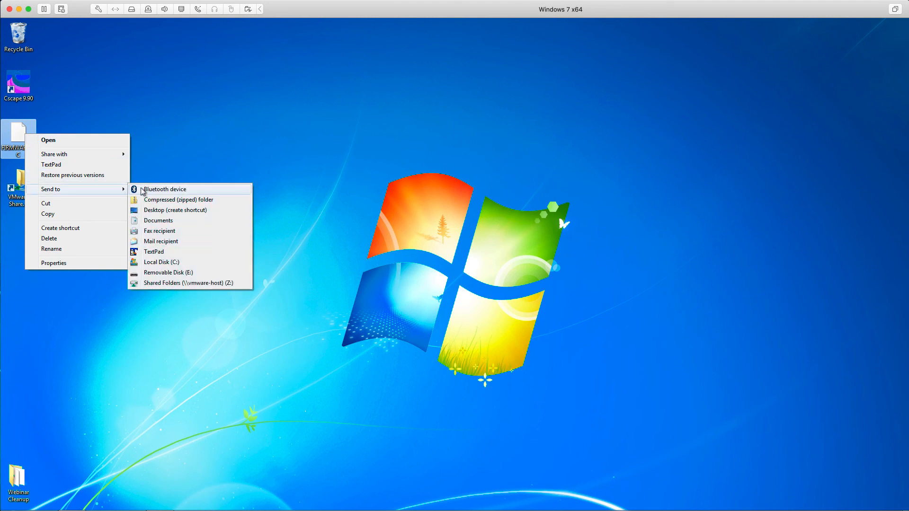
mouse_move(168, 273)
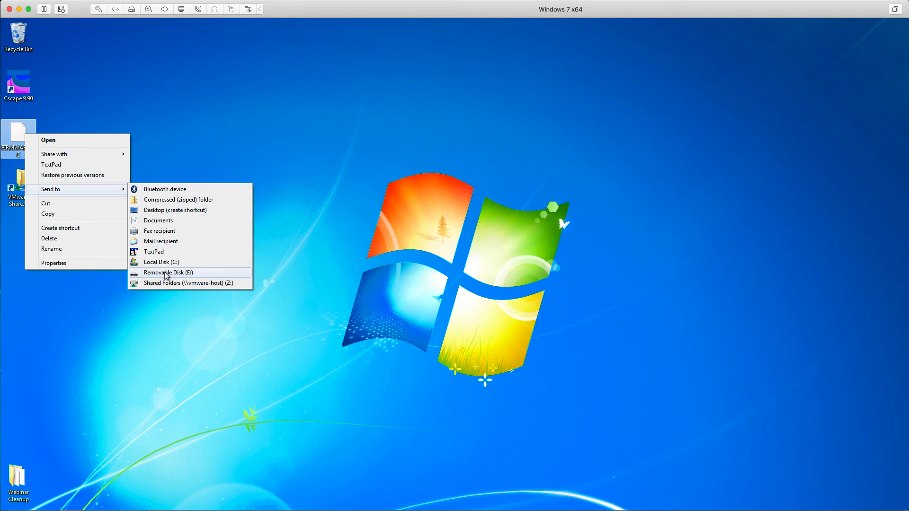
click(167, 273)
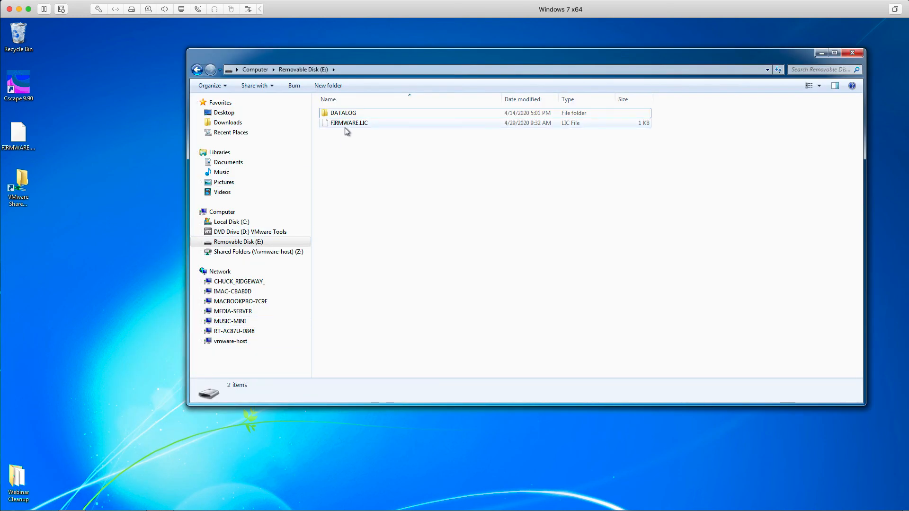
mouse_move(348, 123)
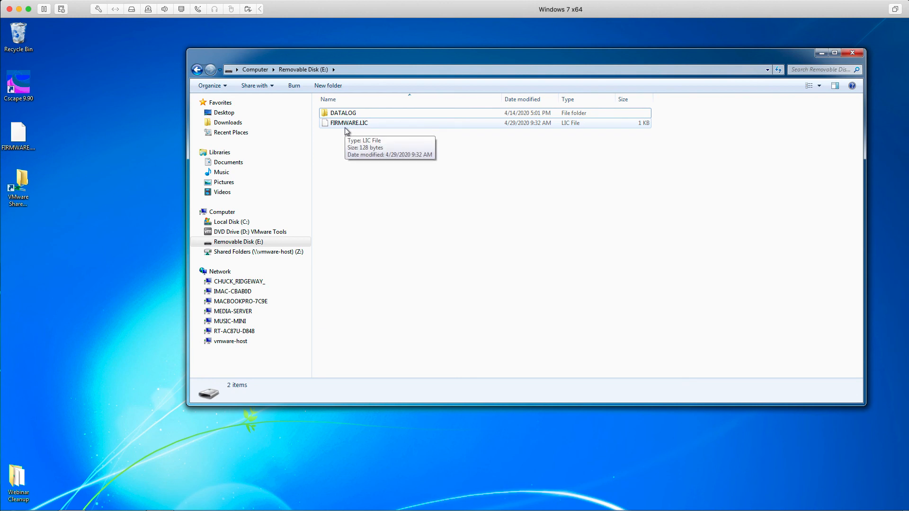